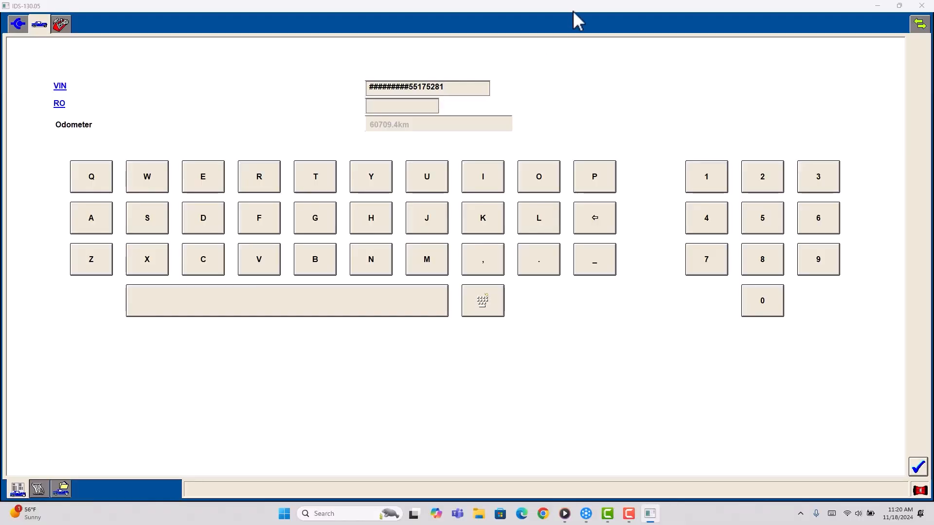
mouse_move(765, 377)
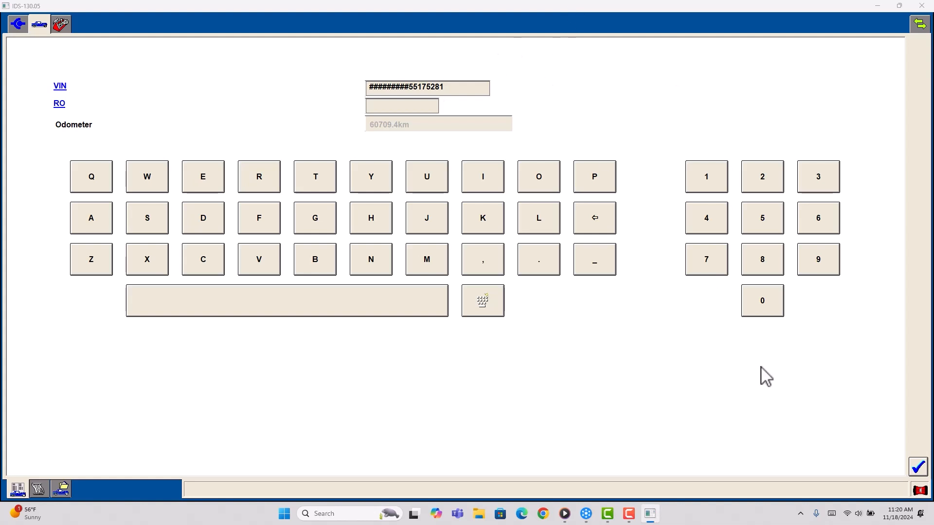
mouse_move(917, 476)
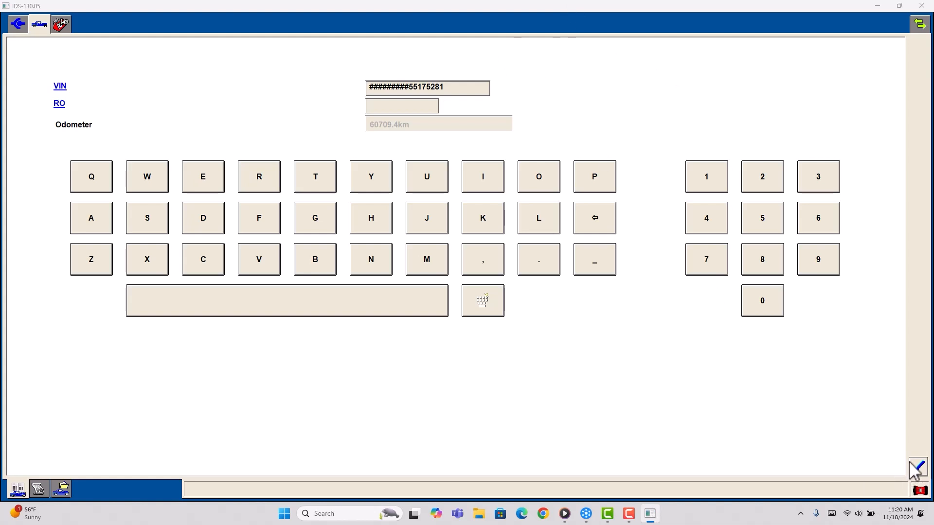
Confirm the VIN/RO/odometer entry to load the Mustang 4.6L 3V automatic specification
left_click(917, 467)
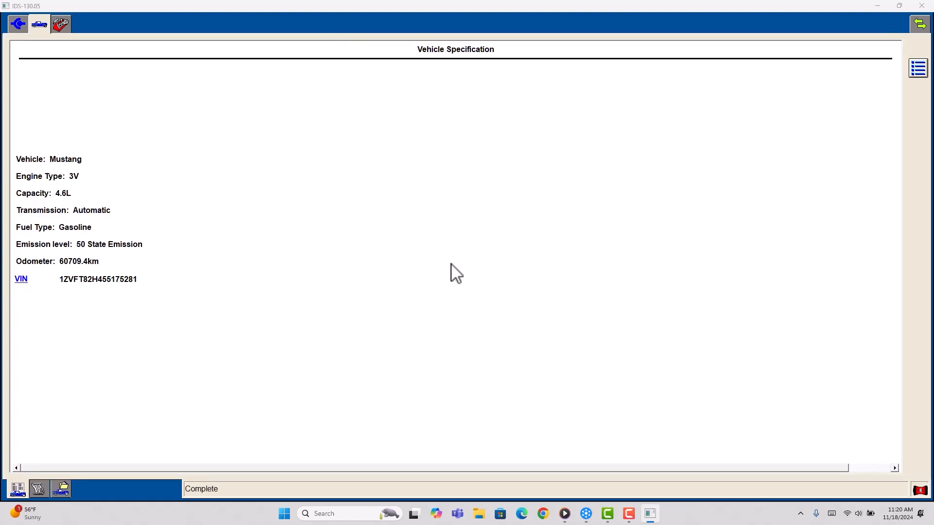
mouse_move(65, 33)
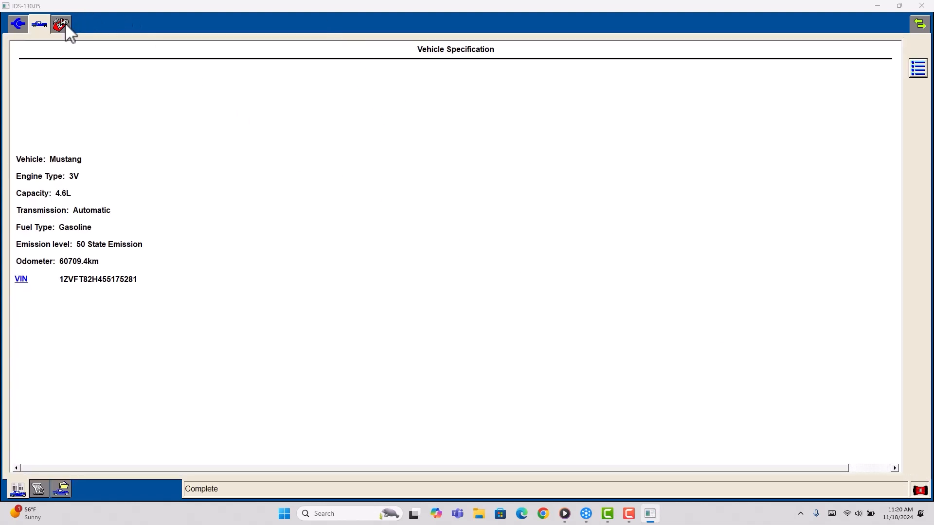
From the toolbox, choose Module Programming > Programmable Module Installation > PCM
left_click(61, 24)
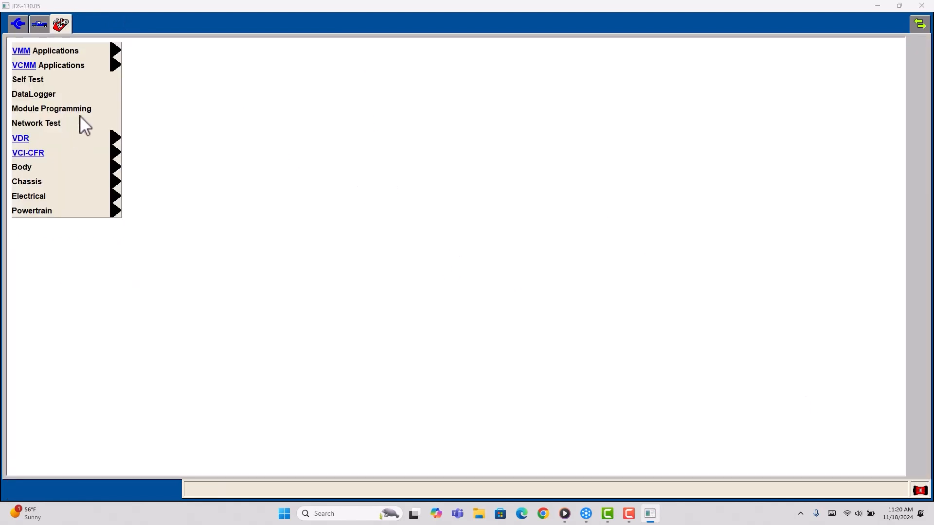
left_click(51, 108)
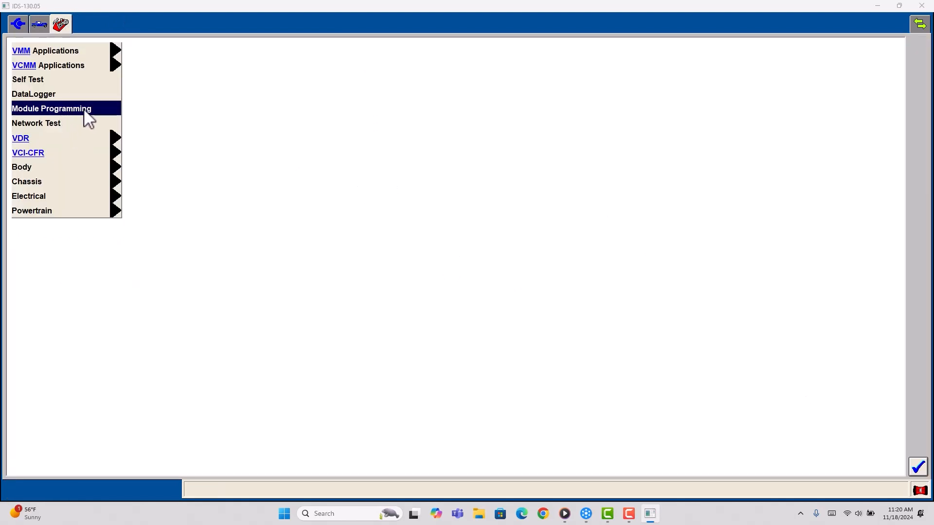
left_click(52, 108)
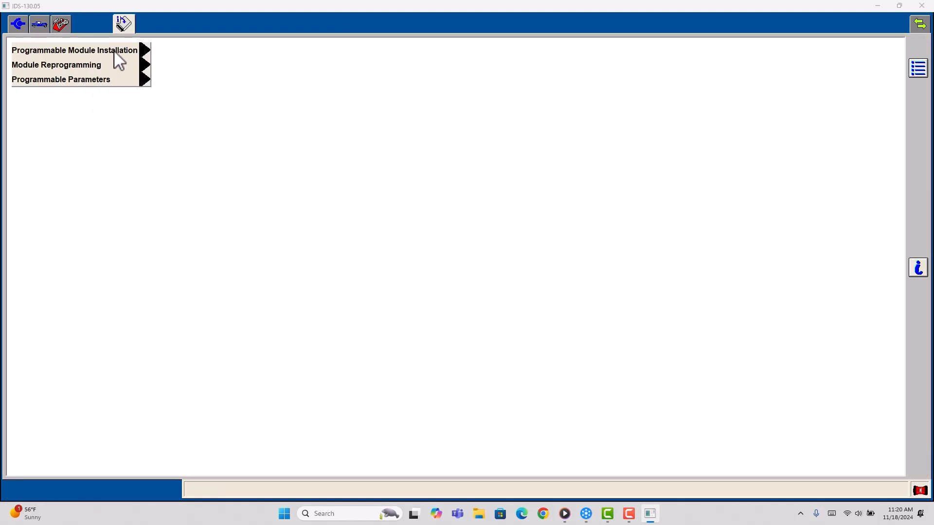
left_click(75, 49)
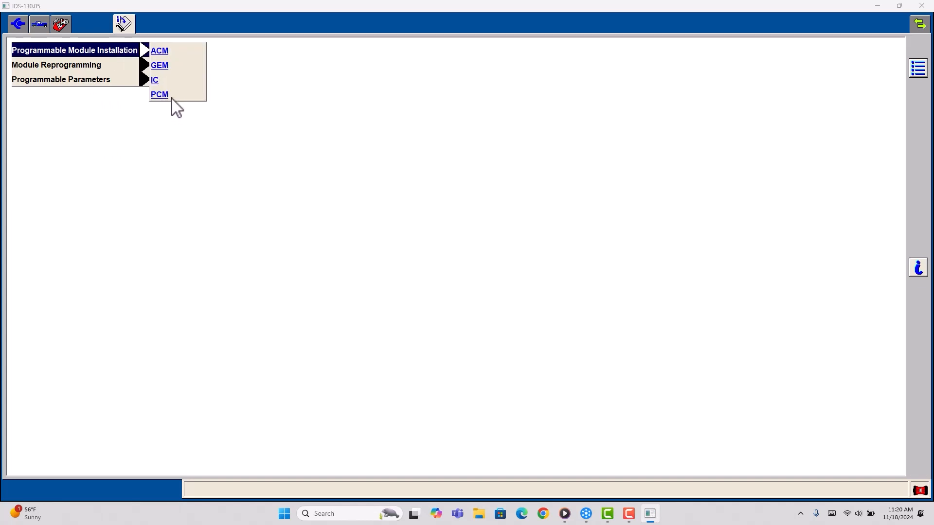
left_click(159, 94)
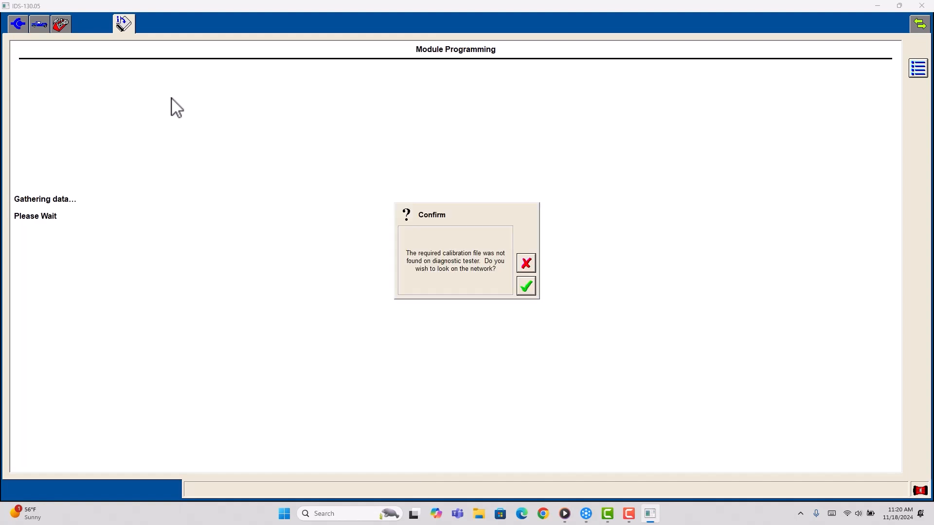
mouse_move(515, 275)
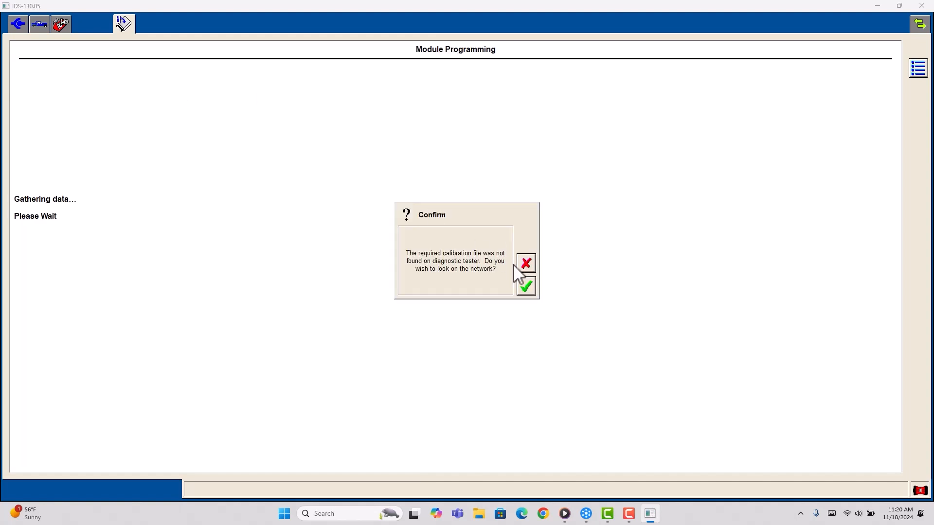
Answer the network-search prompt for the missing calibration file, reaching the ignition-off instruction
left_click(525, 286)
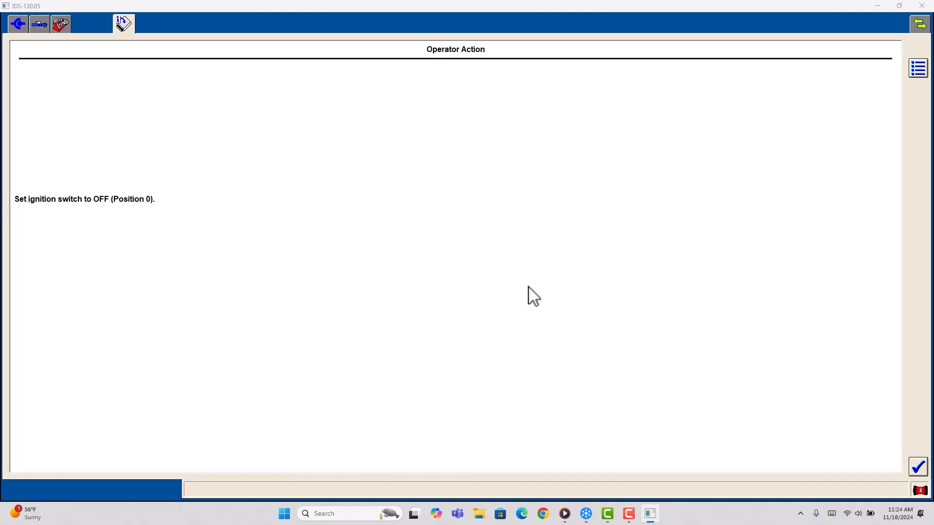
Confirm ignition off and acknowledge the VIN verification notice, reaching the stored-VIN question
left_click(917, 467)
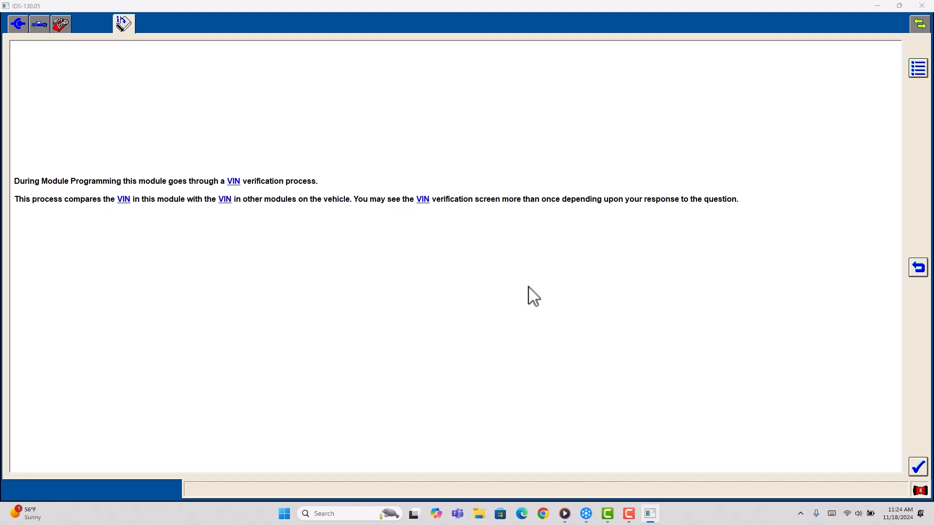
left_click(917, 466)
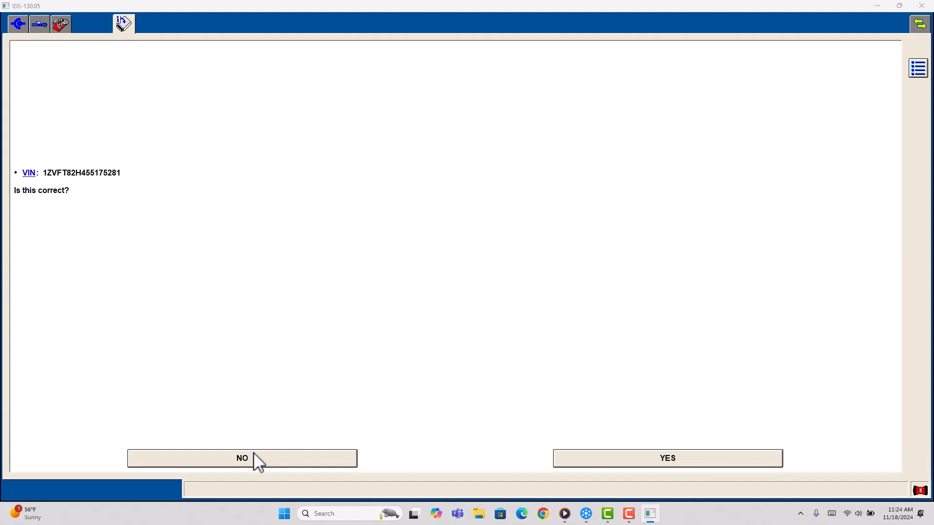
left_click(242, 458)
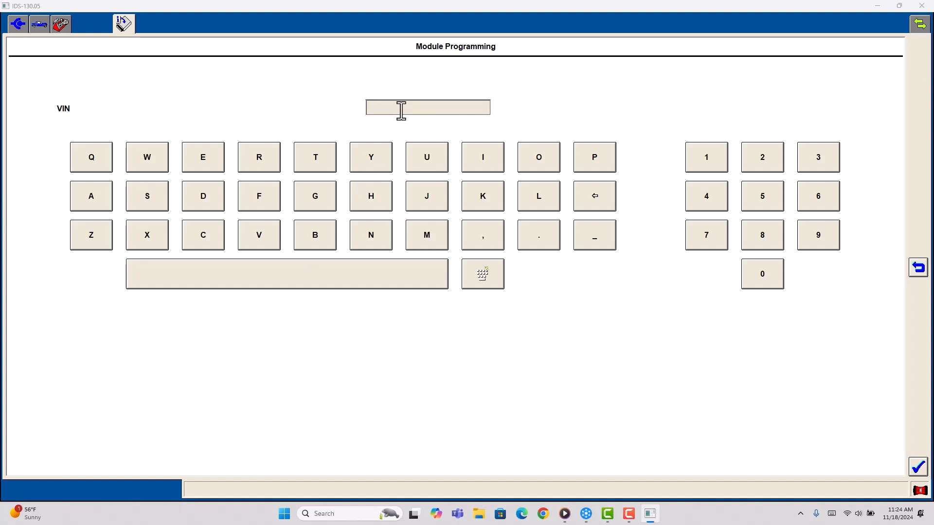
type("1Z")
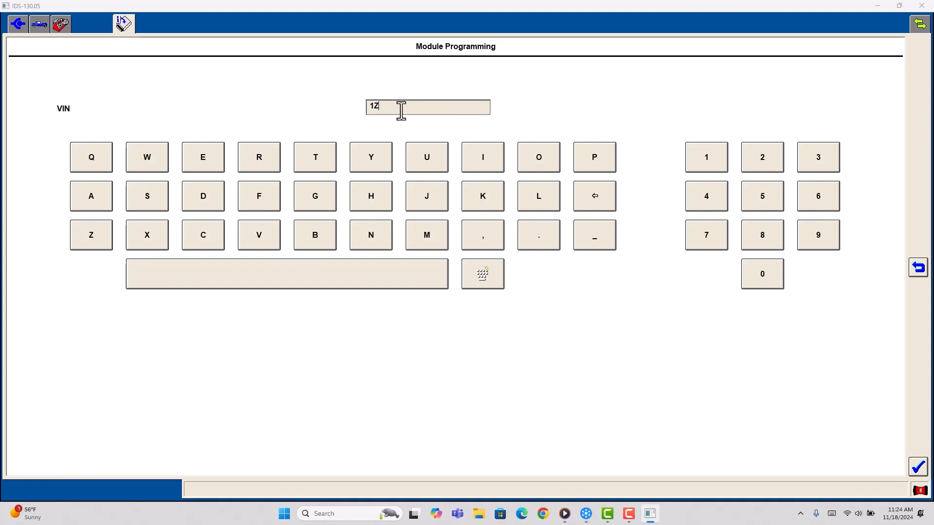
left_click(259, 234)
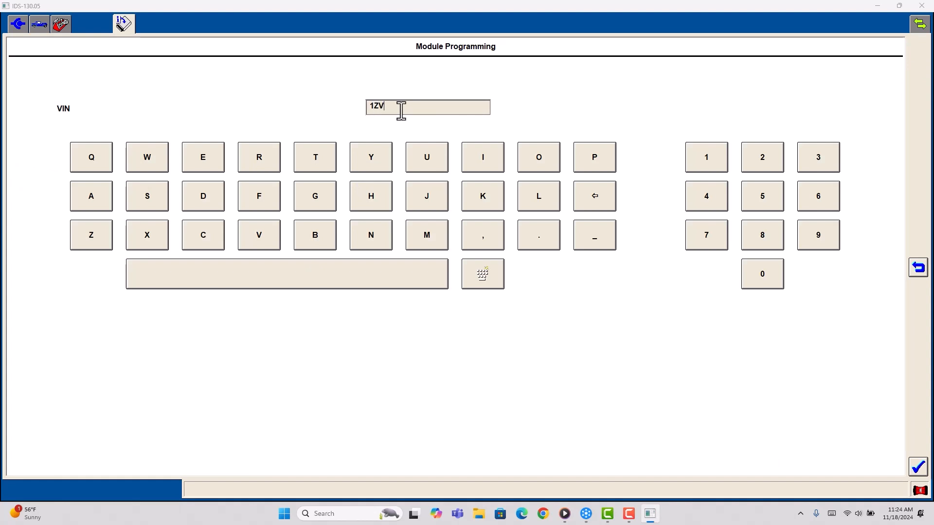
left_click(314, 157)
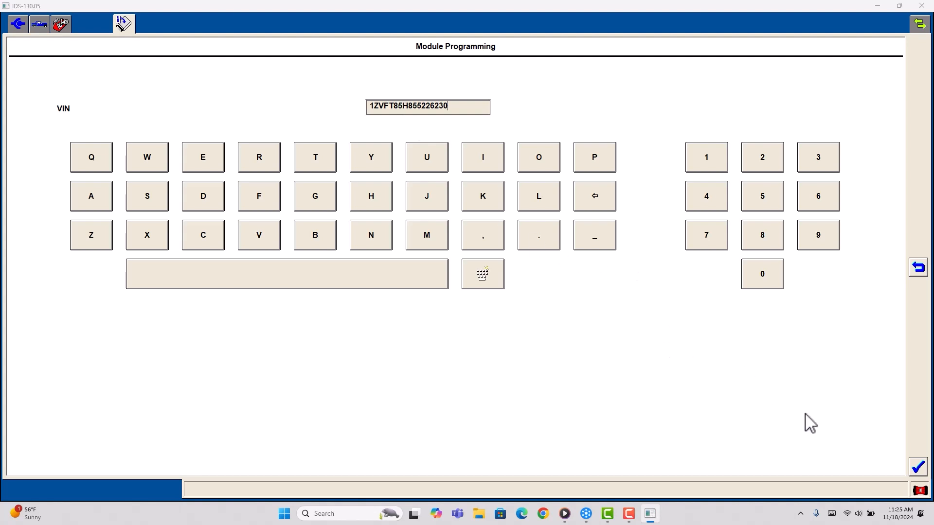
left_click(917, 466)
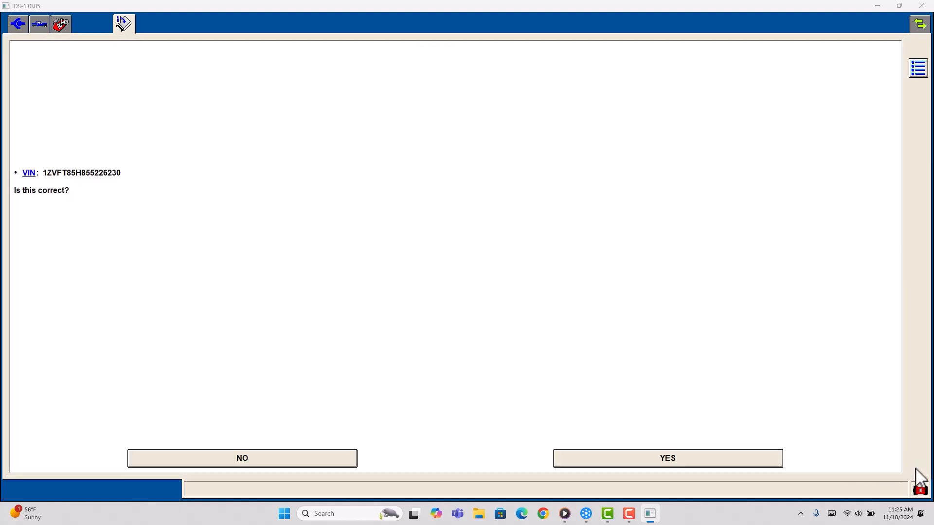
mouse_move(745, 424)
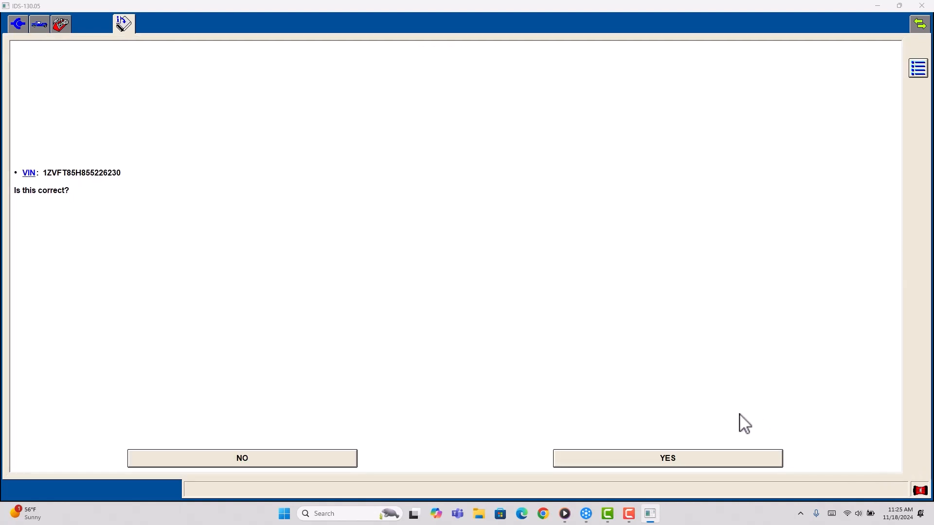
left_click(666, 458)
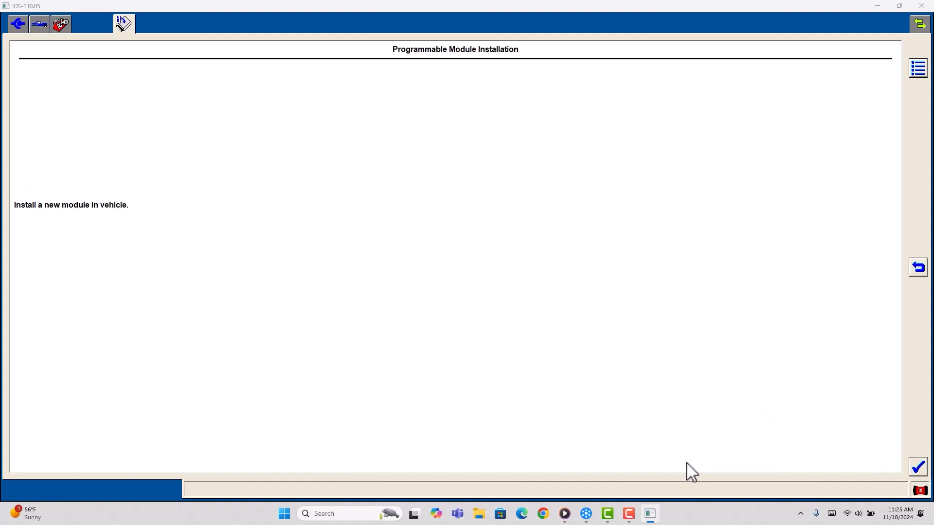
left_click(917, 466)
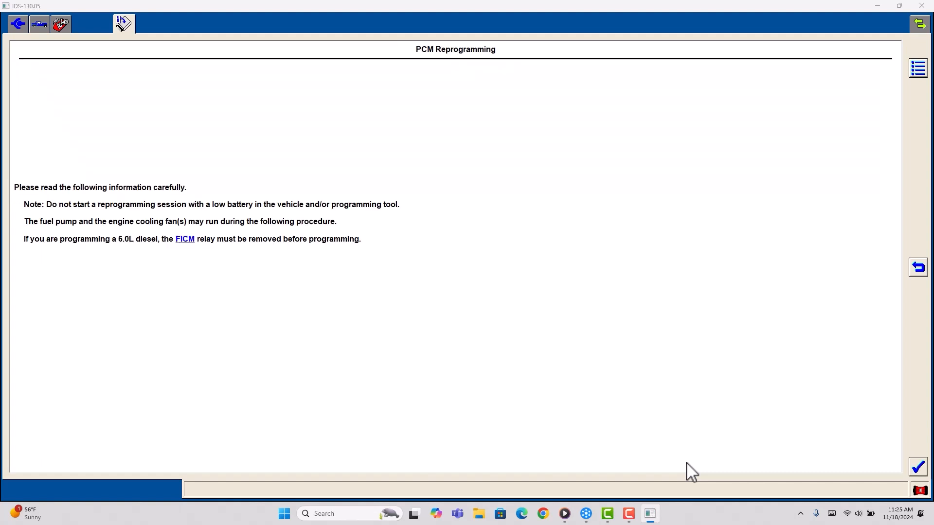
mouse_move(869, 501)
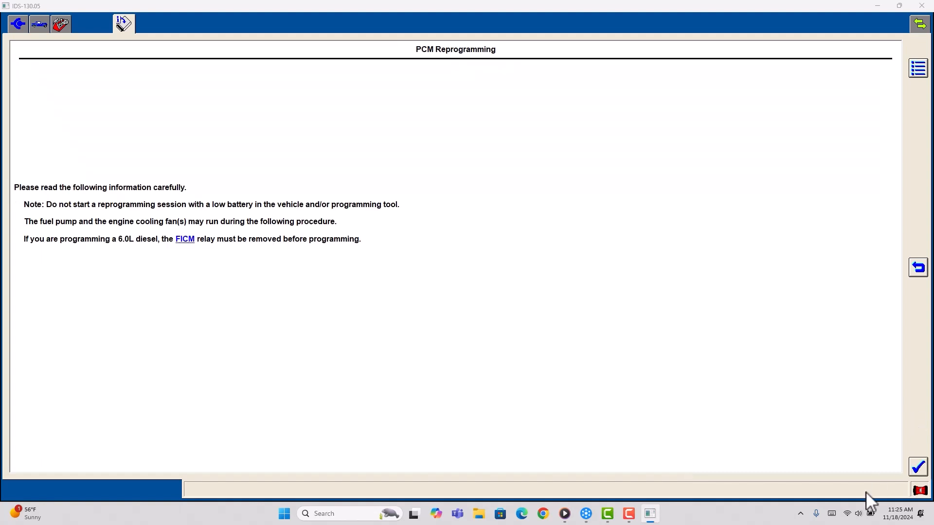
mouse_move(908, 470)
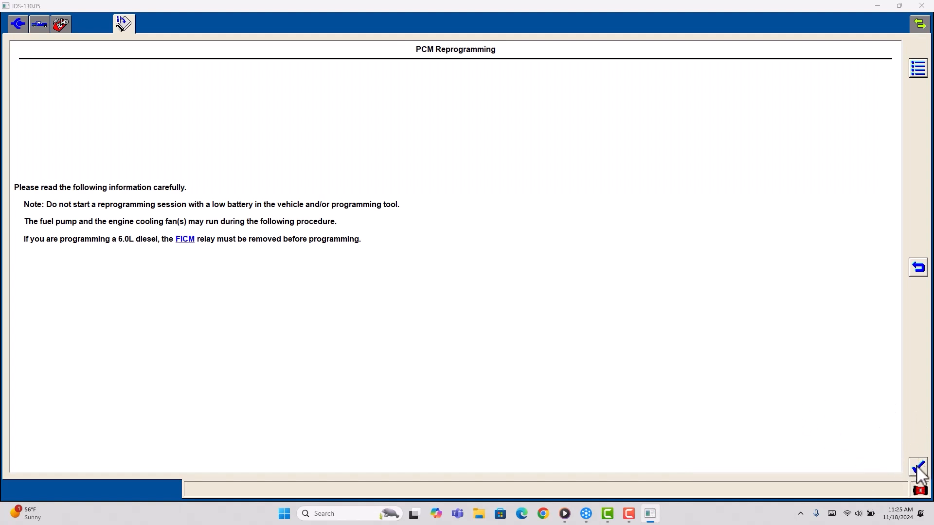
Acknowledge the reprogramming safety notes and confirm each ignition off/on prompt until PCM configuration appears
left_click(917, 469)
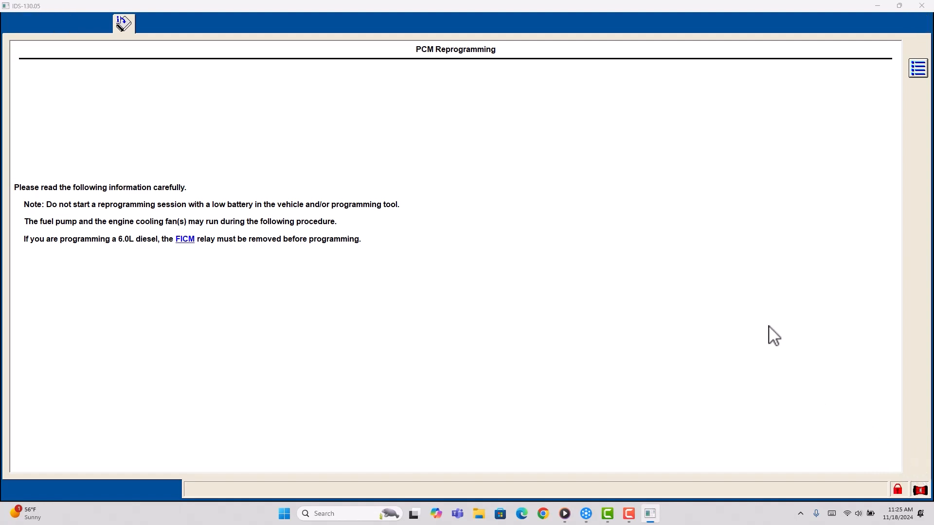
left_click(916, 468)
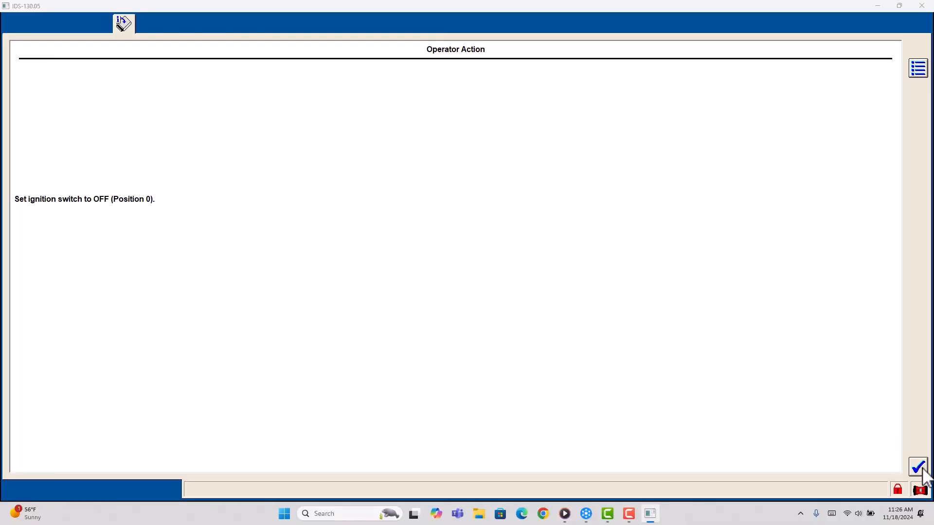
left_click(917, 467)
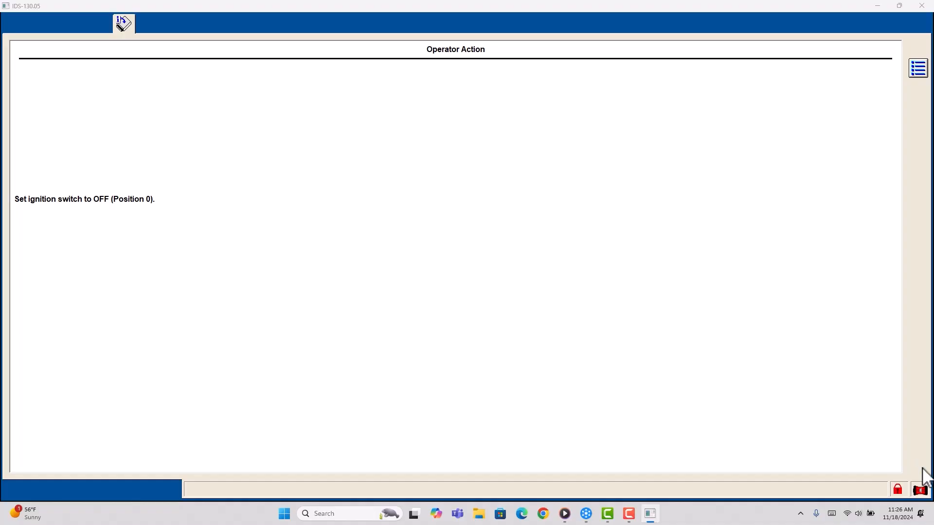
left_click(916, 467)
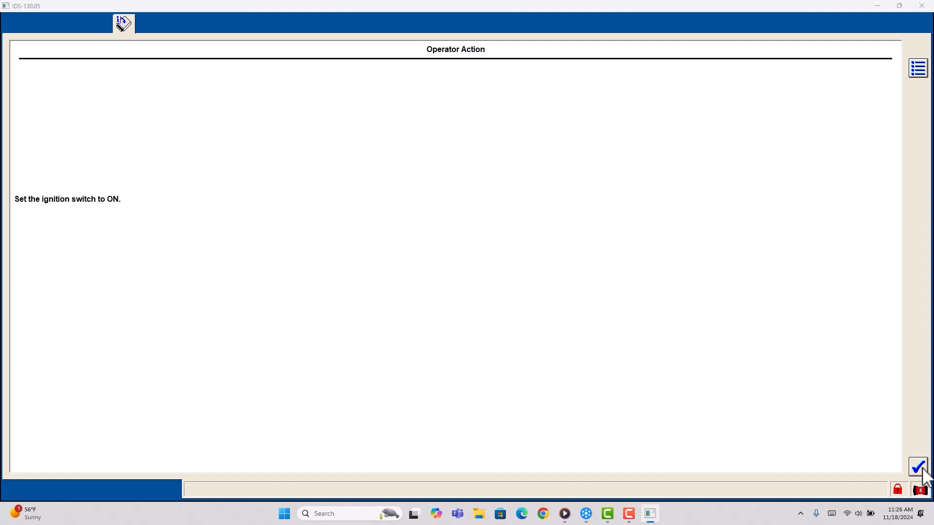
left_click(917, 467)
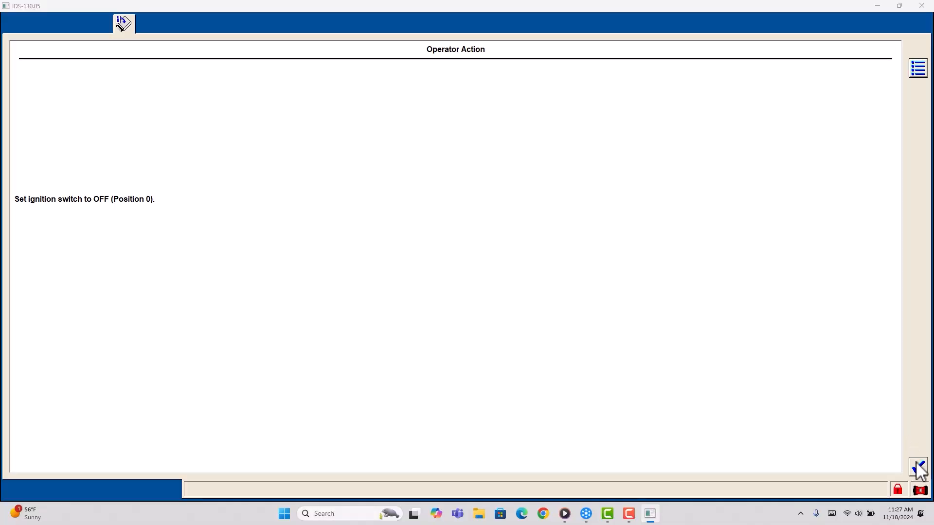
left_click(918, 469)
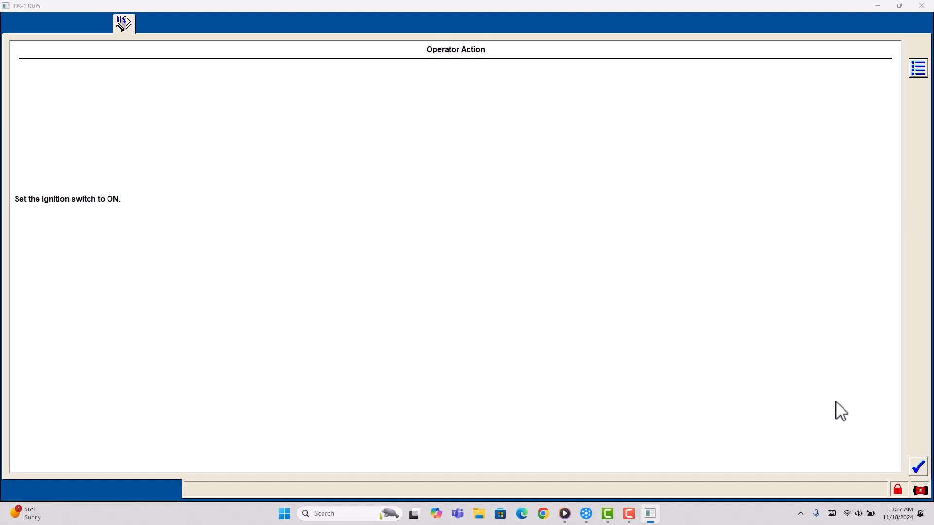
left_click(917, 467)
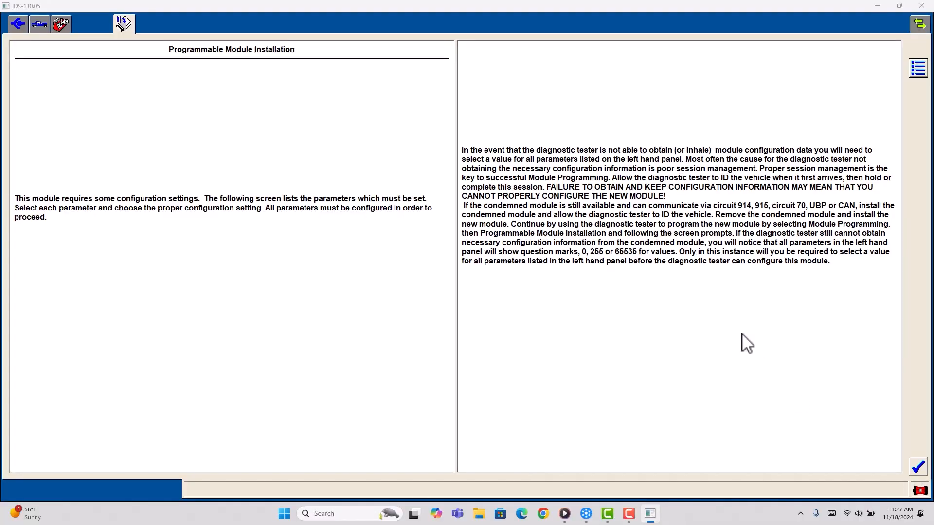
mouse_move(898, 442)
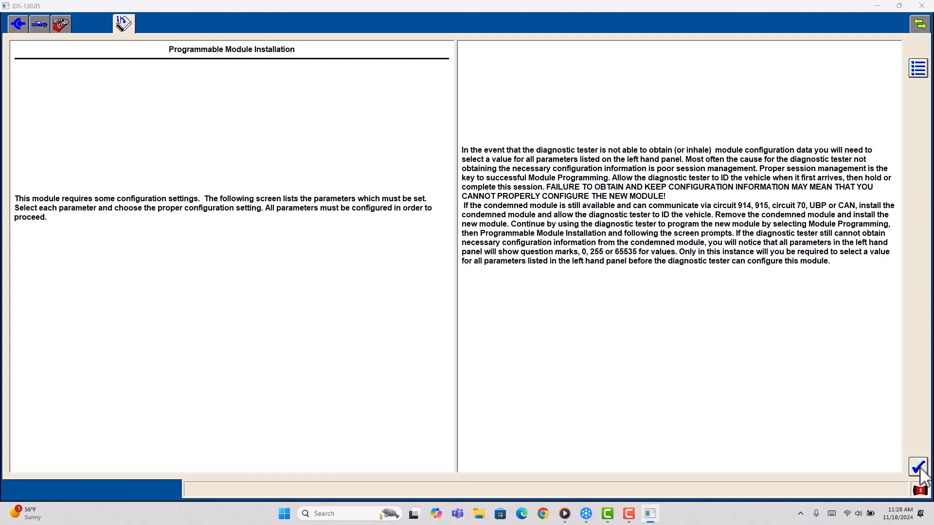
Continue past the configuration notice to the PCM axle ratio and tire size parameters
left_click(916, 468)
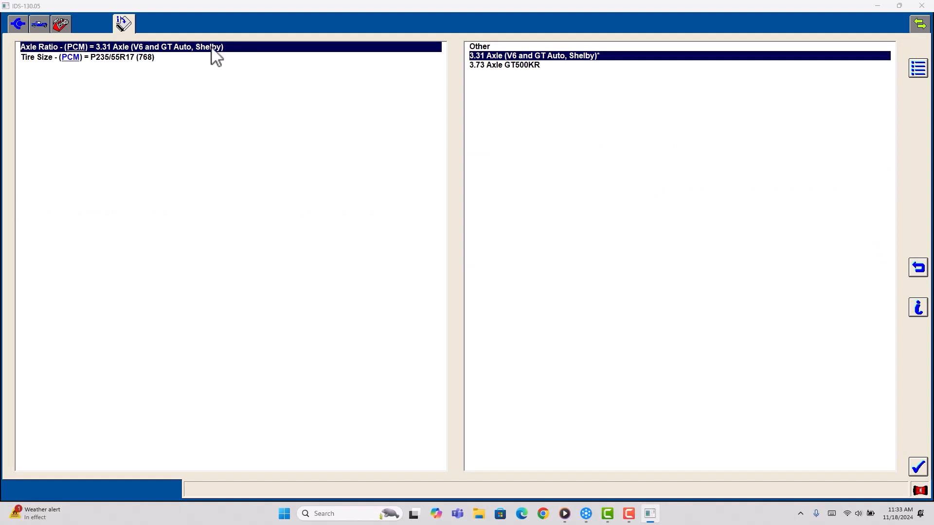
mouse_move(616, 57)
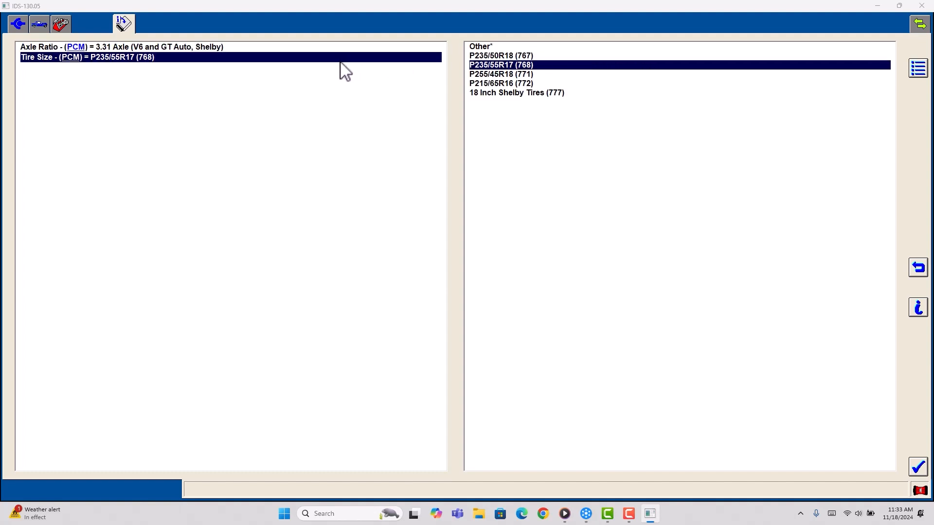
mouse_move(363, 76)
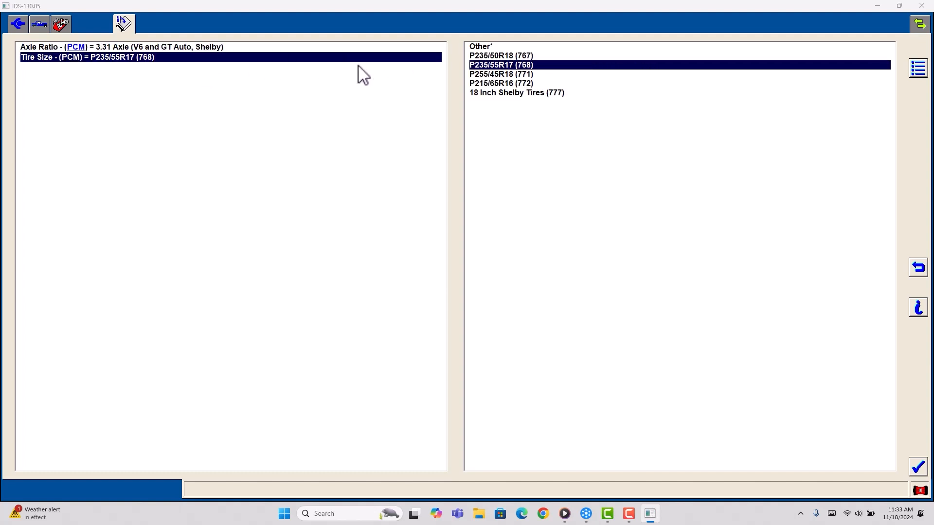
mouse_move(515, 81)
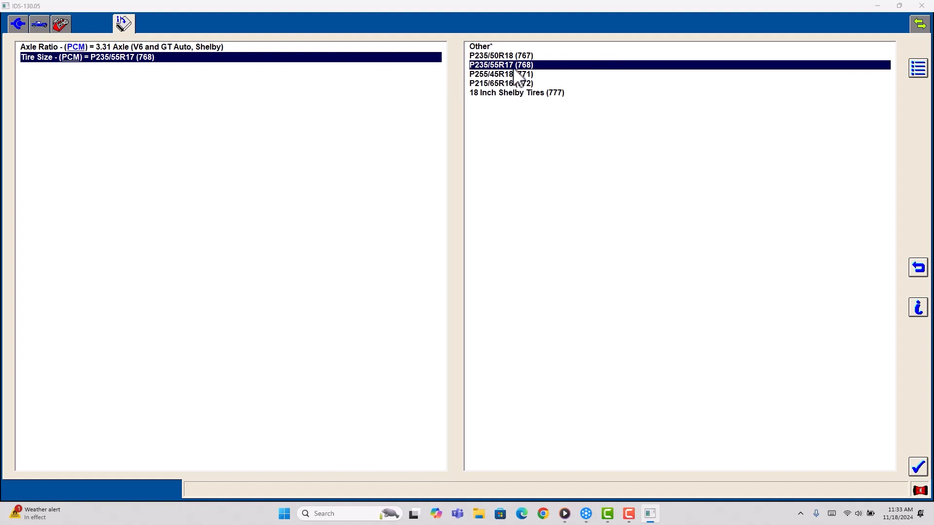
mouse_move(503, 75)
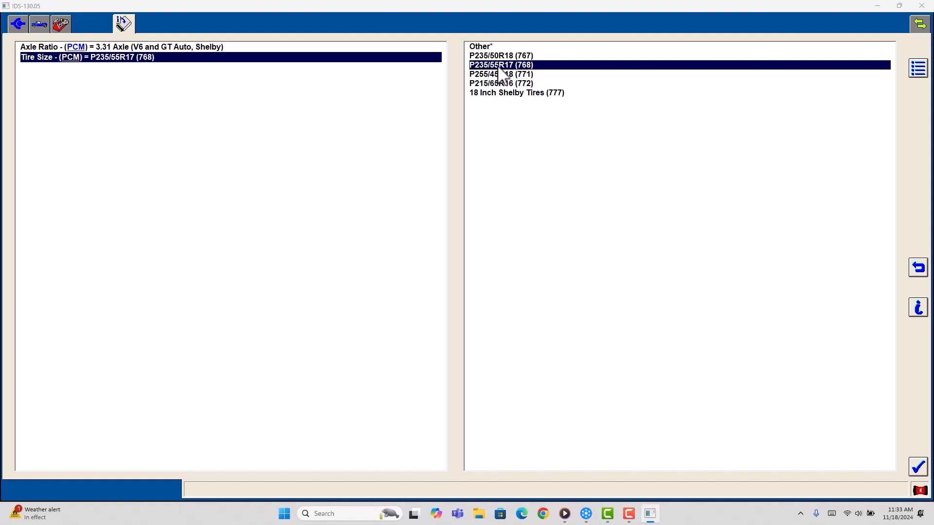
mouse_move(908, 432)
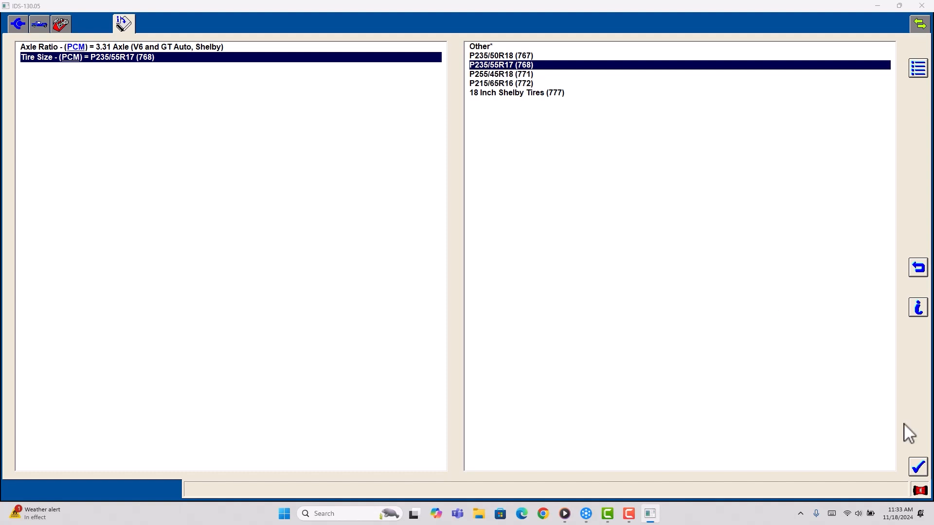
Accept the 3.31 axle and P235/55R17 tire settings, then confirm ignition off, battery warning and ignition on
left_click(917, 467)
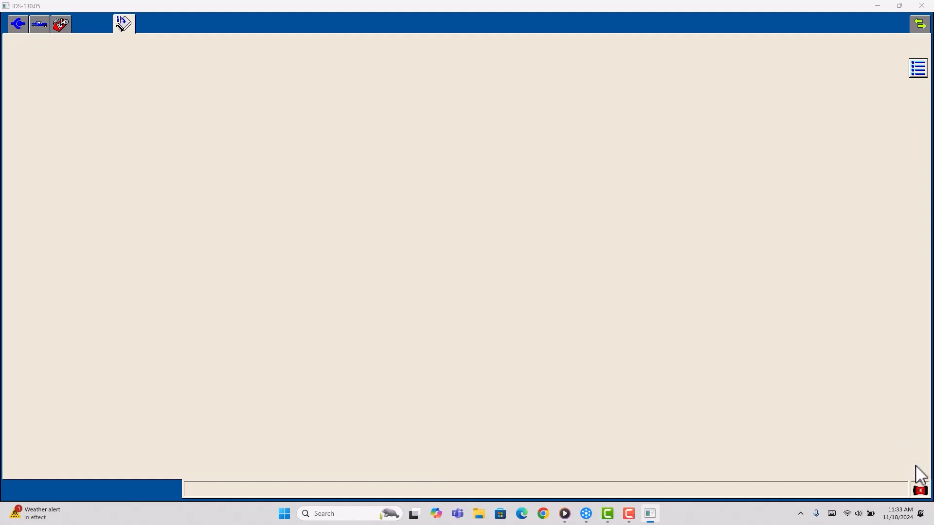
left_click(917, 470)
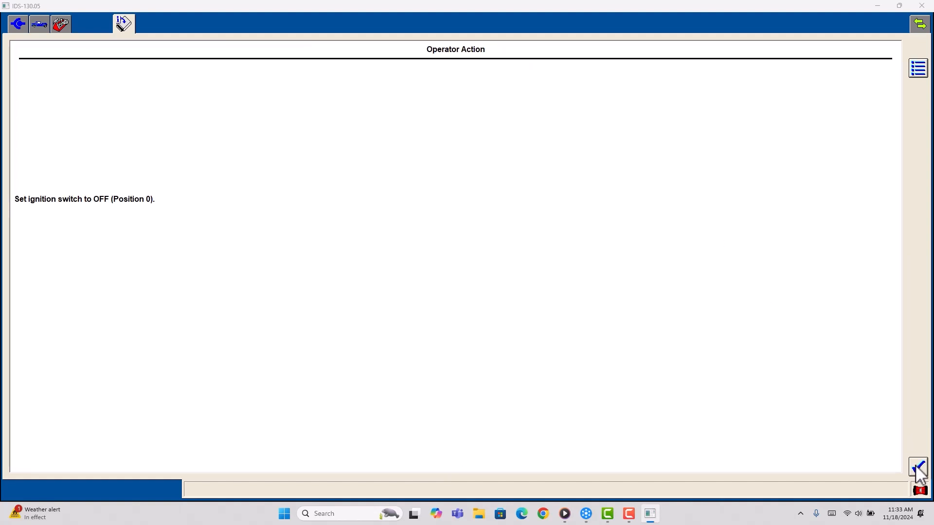
left_click(917, 471)
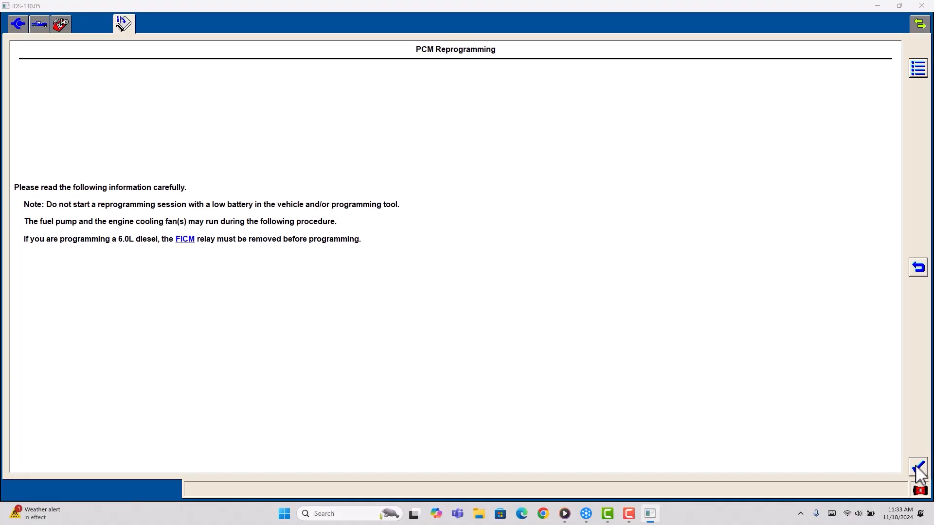
left_click(917, 467)
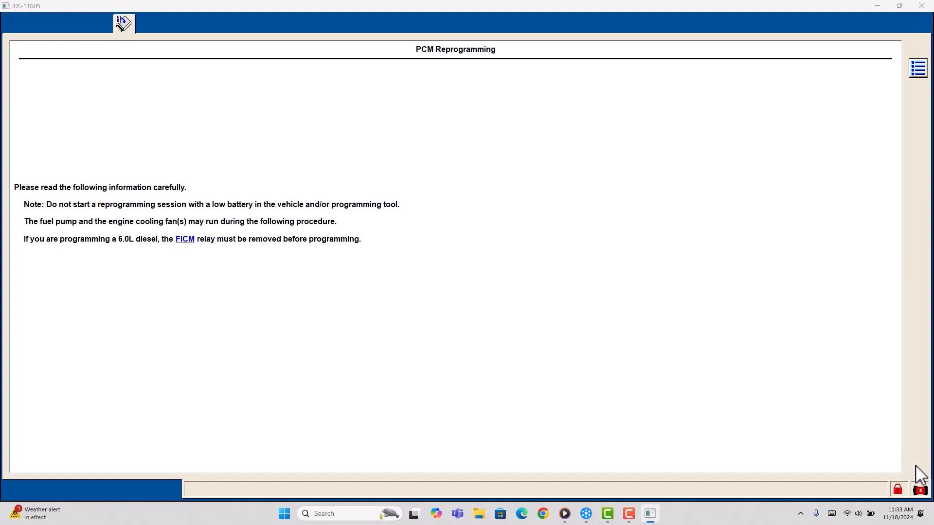
left_click(918, 470)
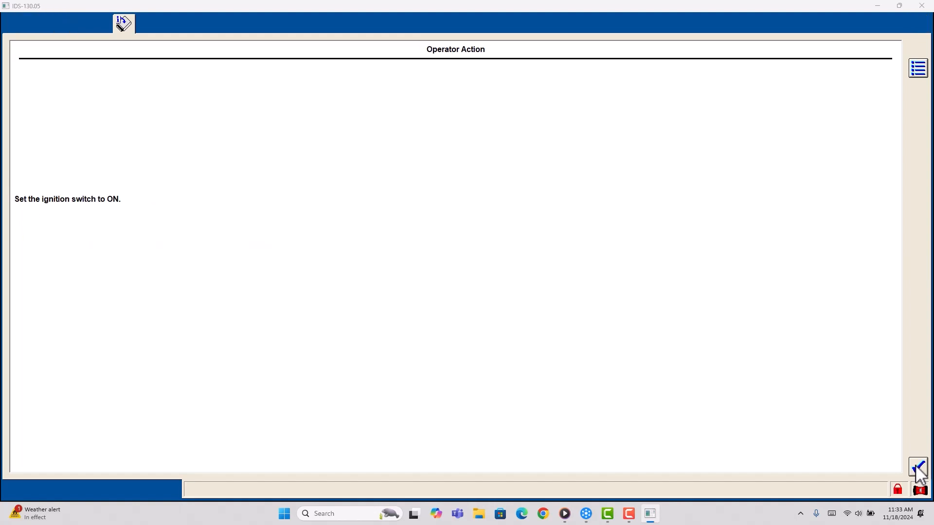
left_click(917, 469)
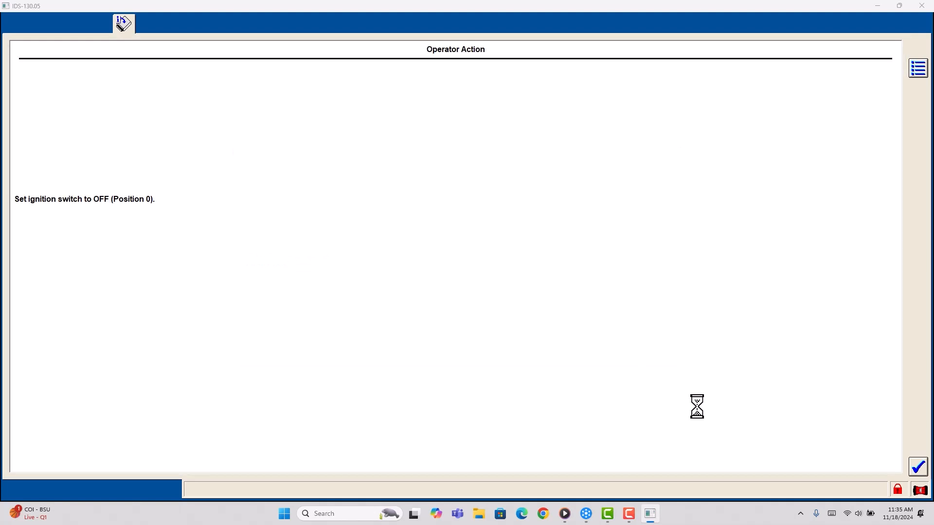
Confirm the remaining ignition off/on cycles until PCM reprogramming returns to the module programming menu
left_click(917, 467)
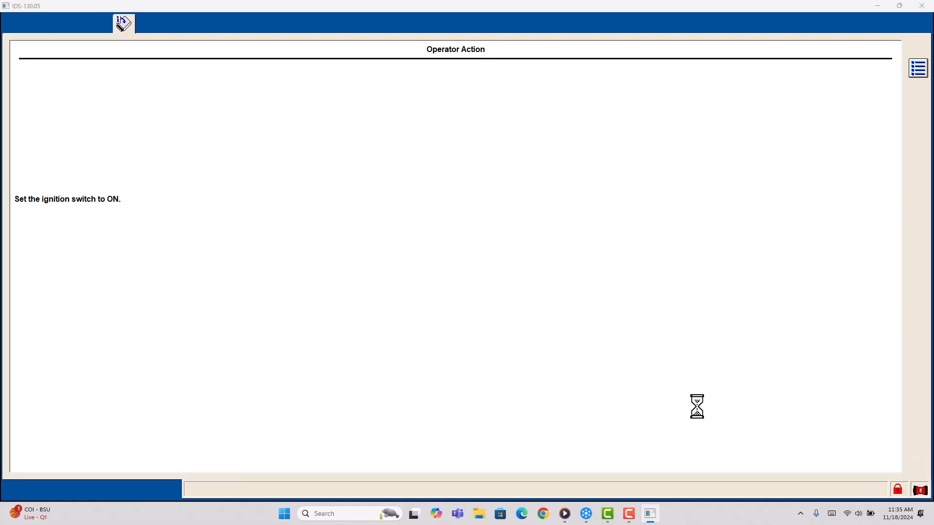
left_click(917, 467)
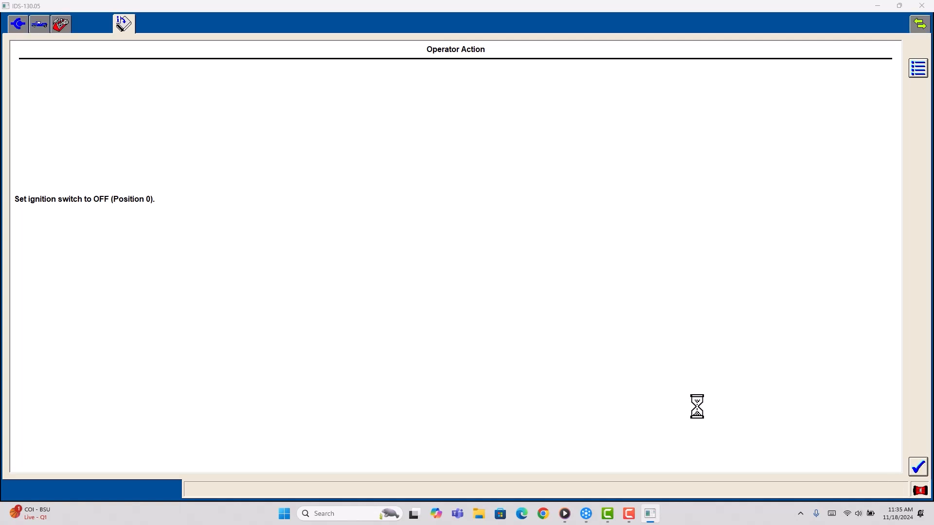
left_click(917, 466)
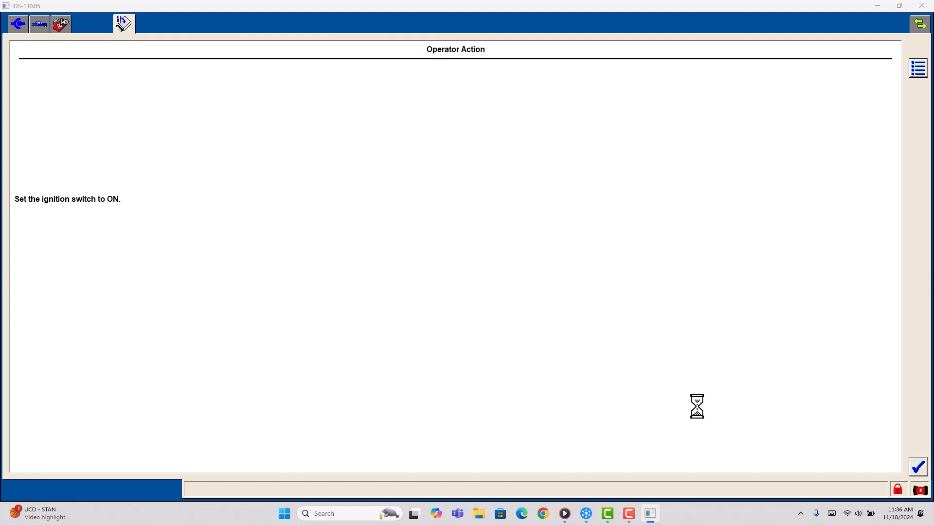
left_click(917, 467)
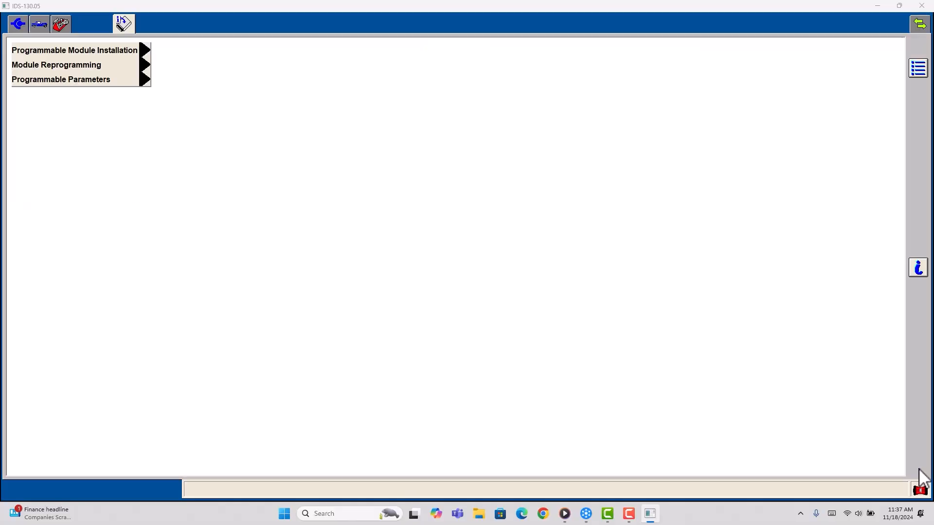
mouse_move(62, 54)
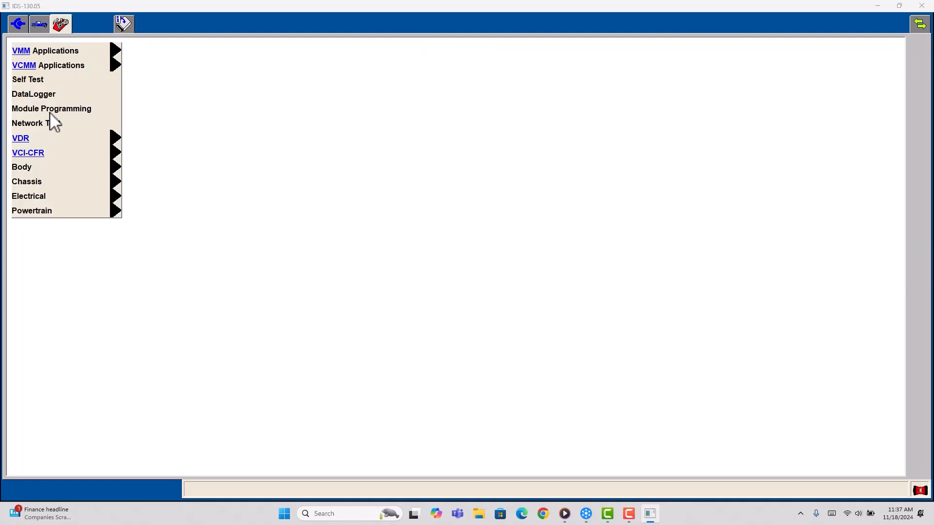
Run the module self-test, listing DTCs including GEM B2276-60 and PCM P1000-FF
left_click(27, 78)
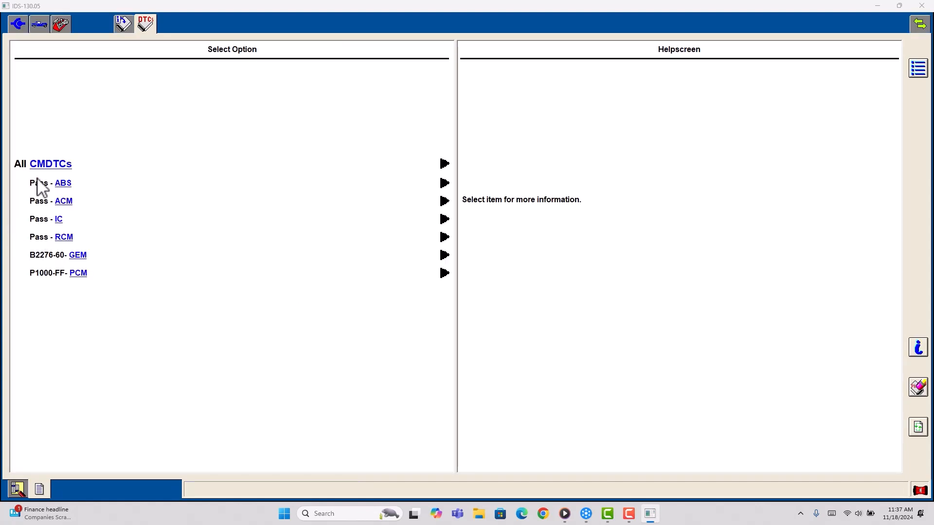
mouse_move(53, 278)
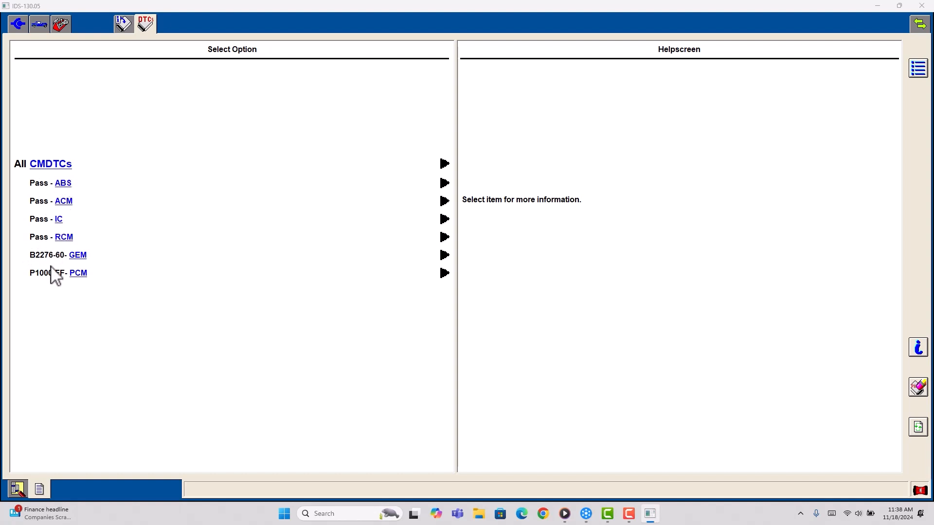
Select the P1000-FF PCM code to show its 'OBD monitor checks incomplete' description
left_click(59, 255)
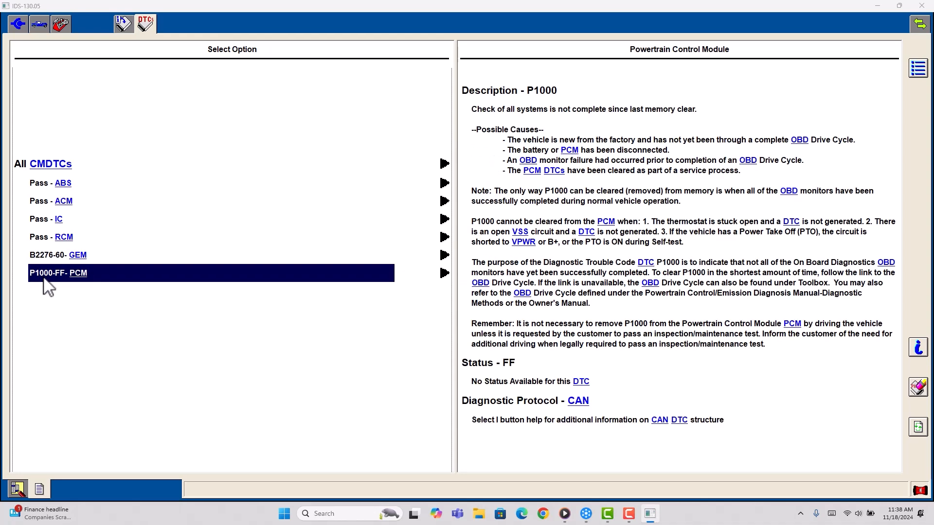
mouse_move(70, 288)
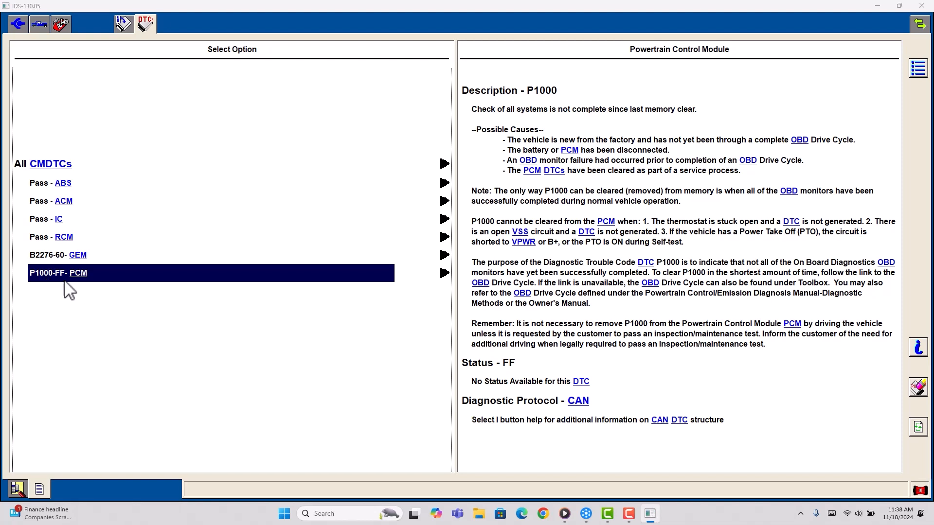
mouse_move(49, 288)
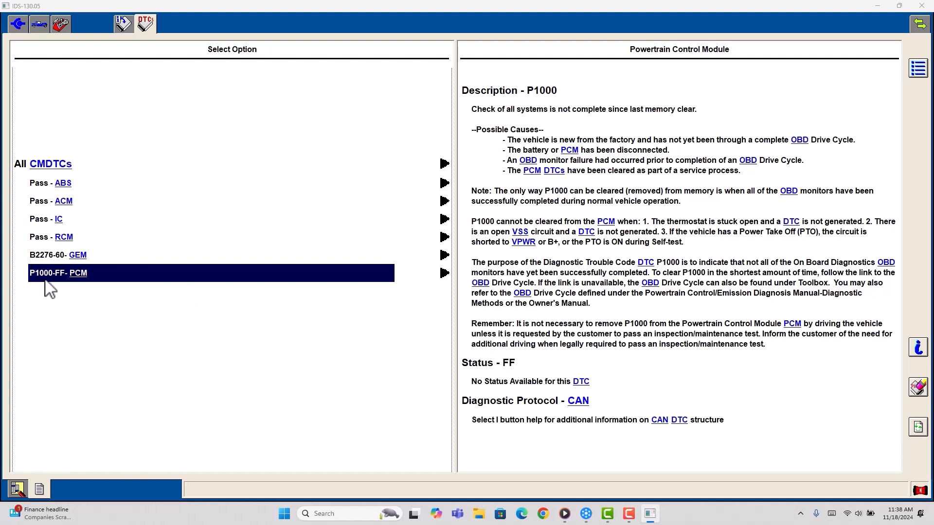
mouse_move(79, 285)
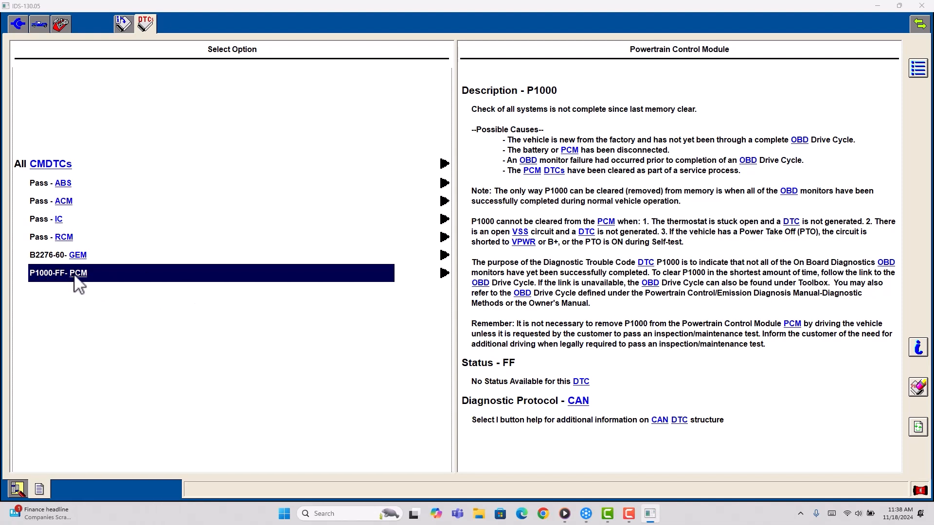
mouse_move(229, 285)
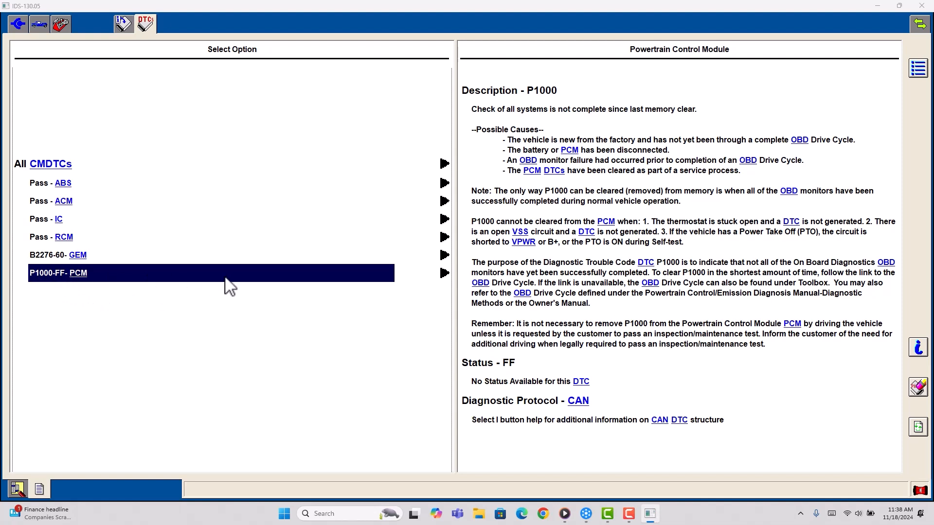